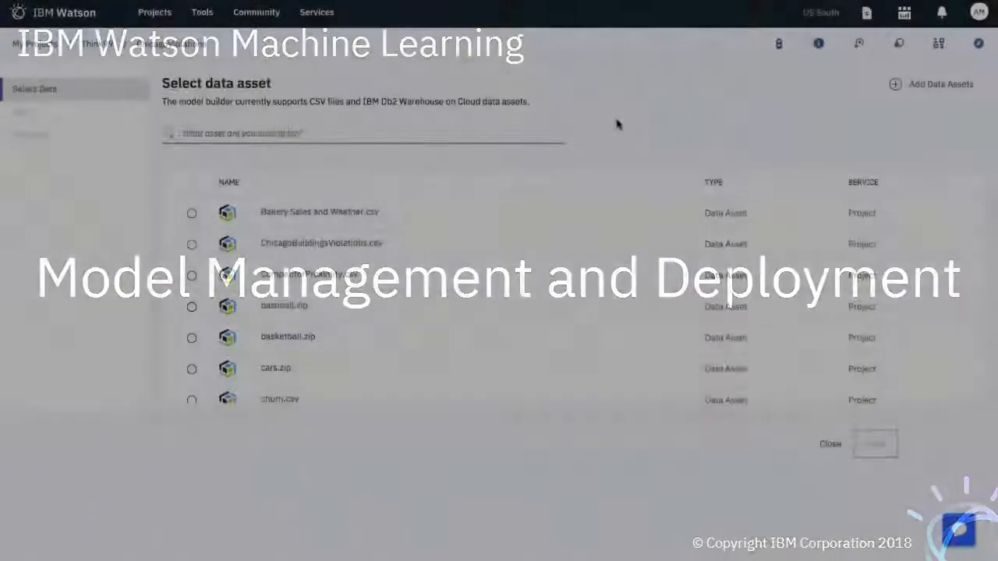
Select the ChicagoViolations CSV asset and preview its inspection records including INSPECTION_STATUS.
click(191, 244)
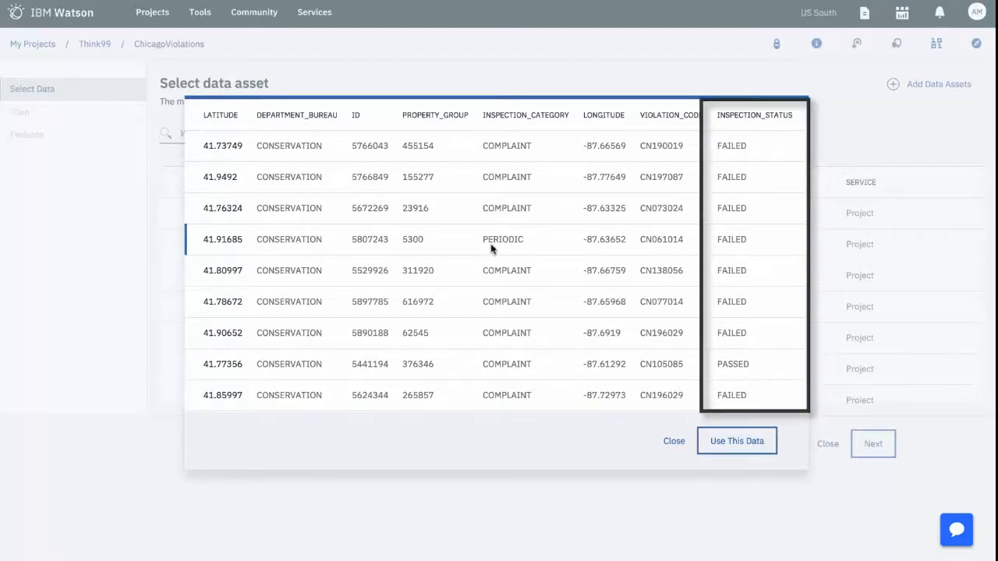
scroll(right, 3)
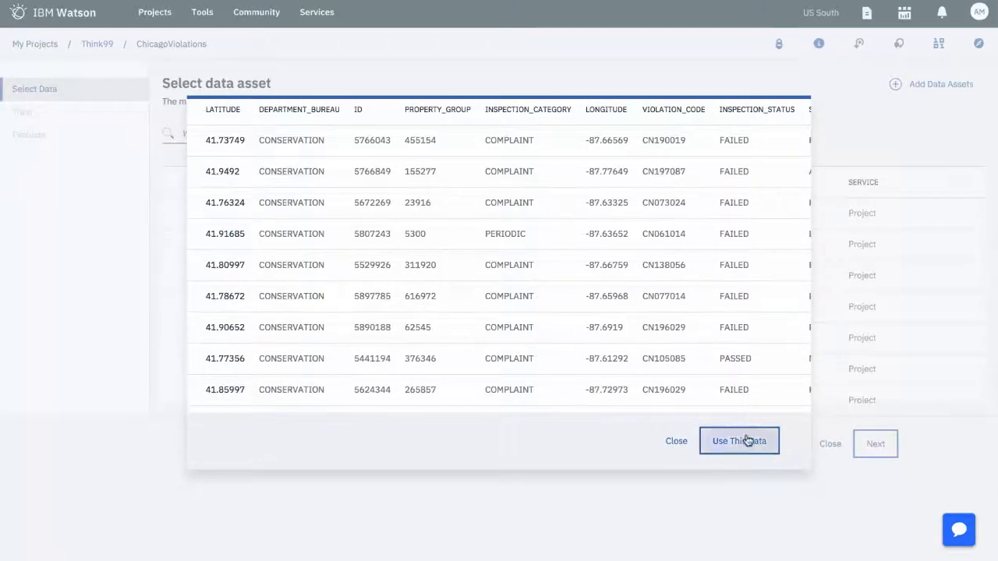
Use this data with label INSPECTION_STATUS and add logistic regression, decision tree, random forest and gradient boosted tree estimators.
click(738, 440)
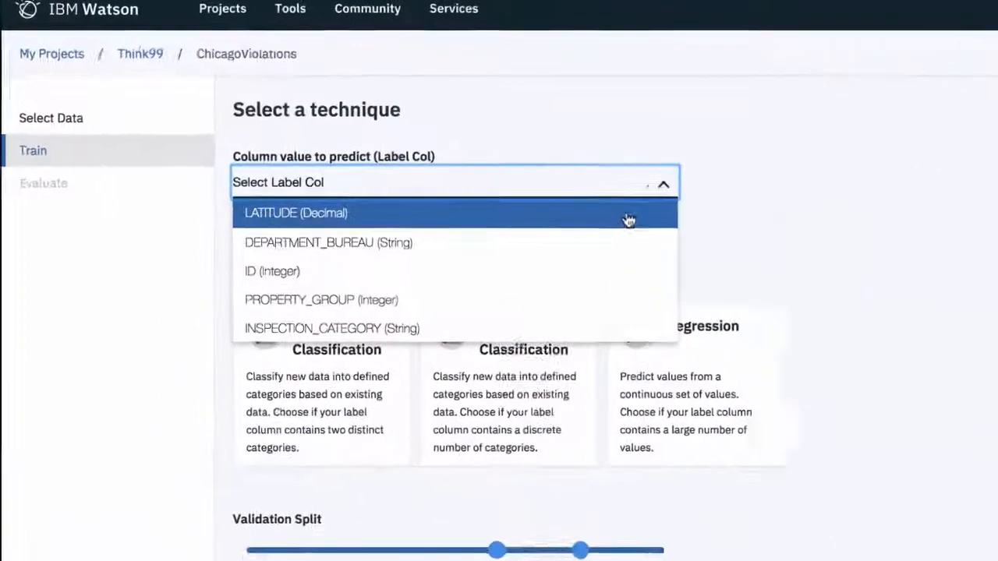
scroll(down, 3)
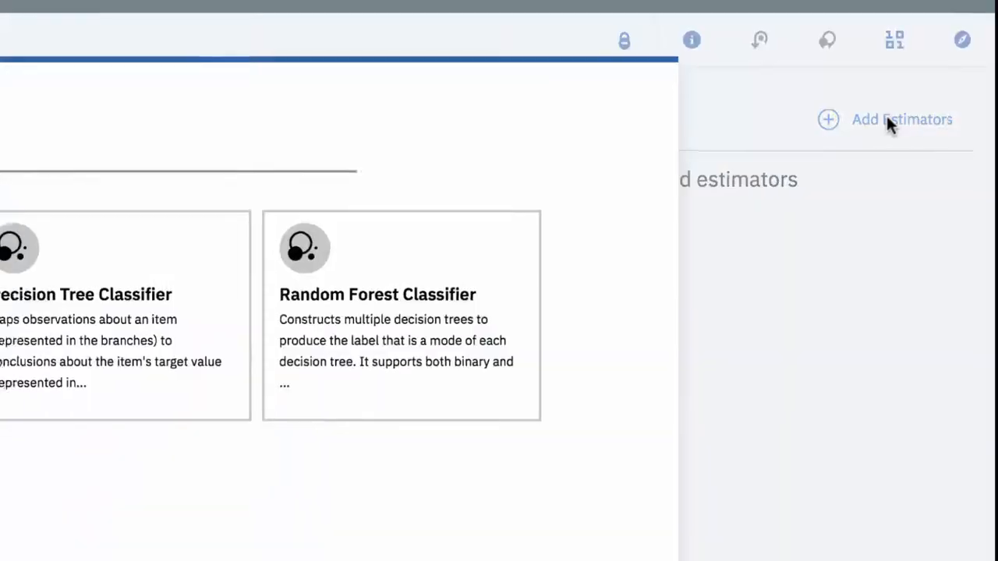
click(898, 119)
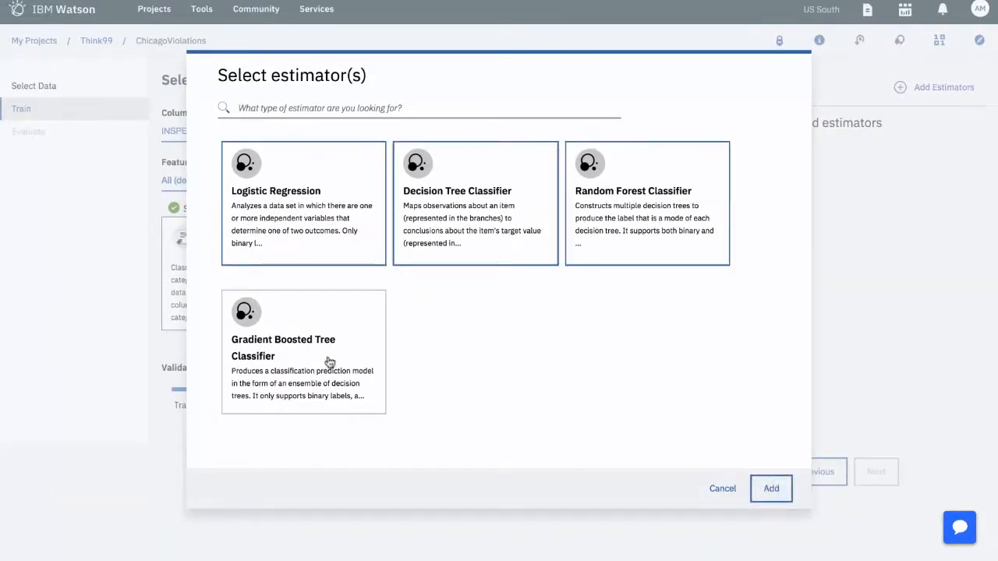
click(770, 488)
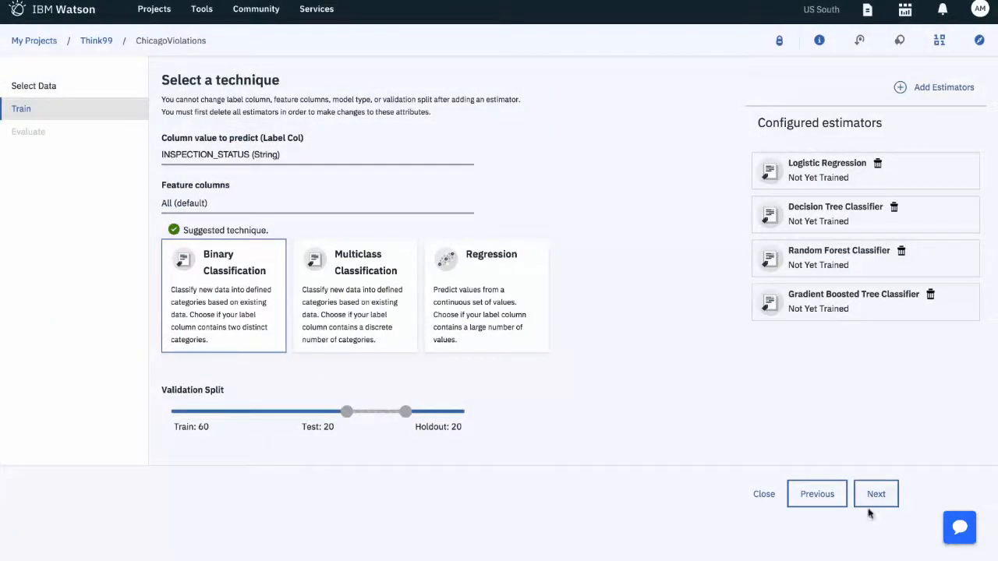
Train the four classifiers and get the evaluation table with random forest at 0.93 ROC area.
click(876, 493)
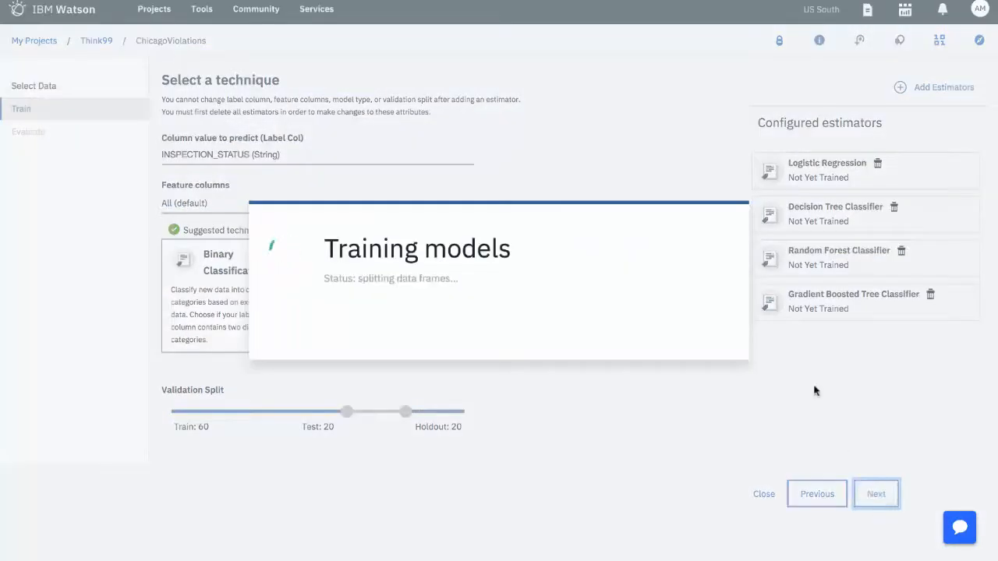
click(876, 493)
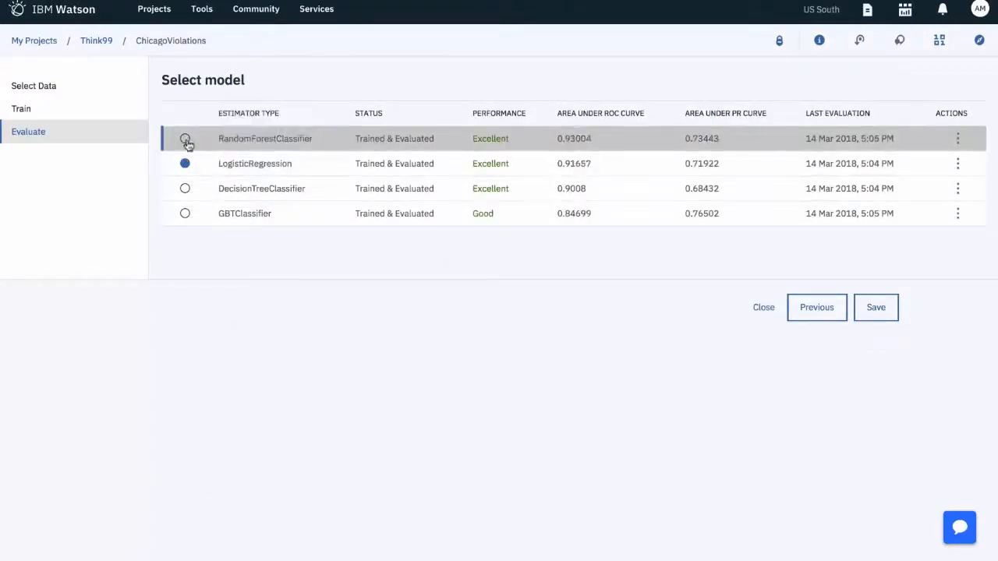
Save RandomForestClassifier as ChicagoViolations, then review its 0.93 ROC evaluation and empty deployments list.
click(876, 307)
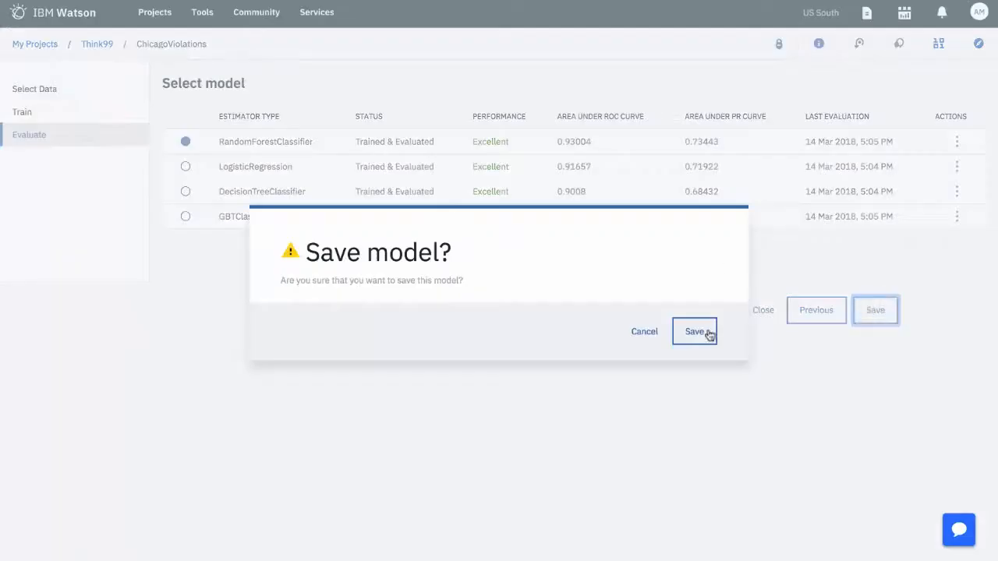
click(694, 330)
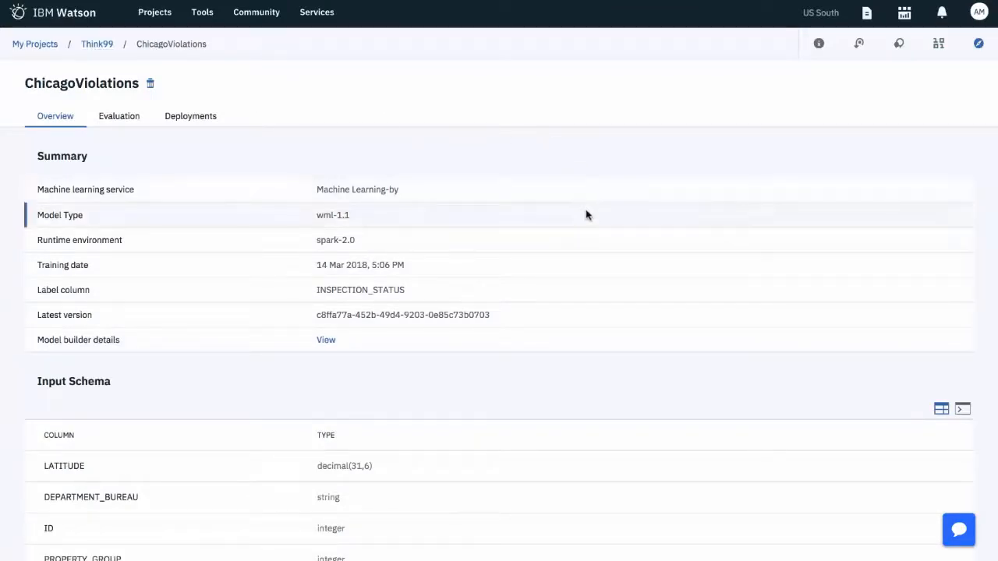
scroll(down, 3)
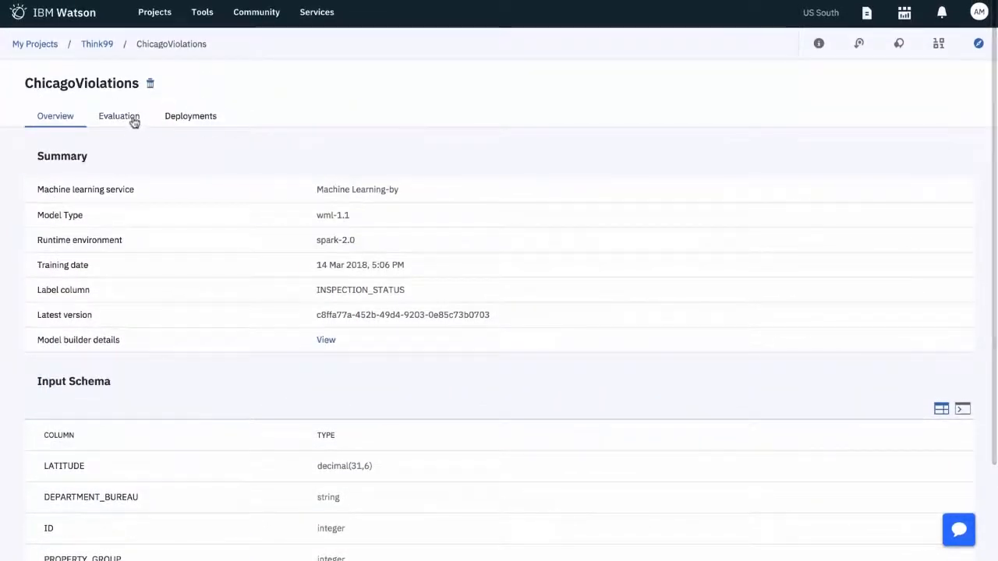
click(119, 115)
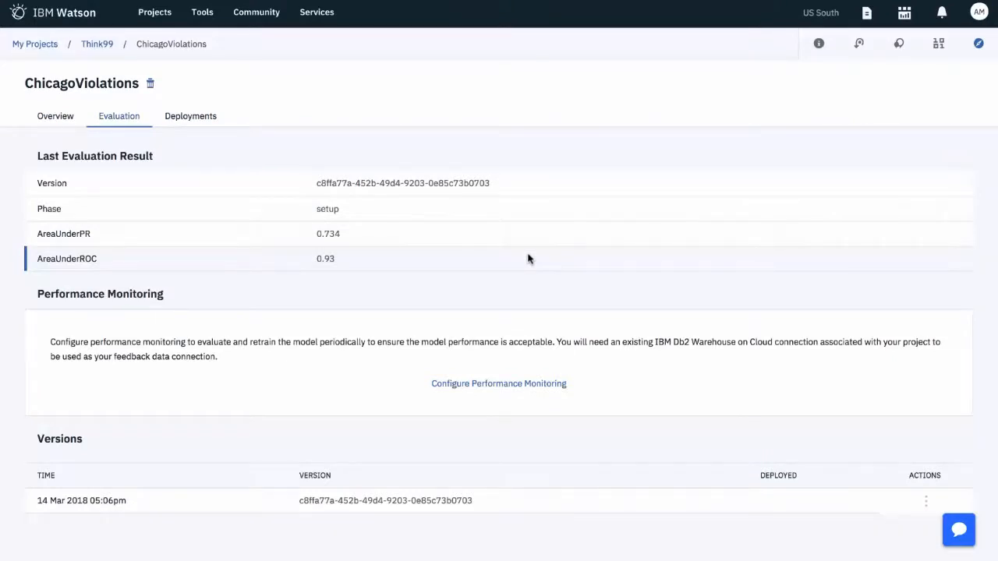
click(190, 115)
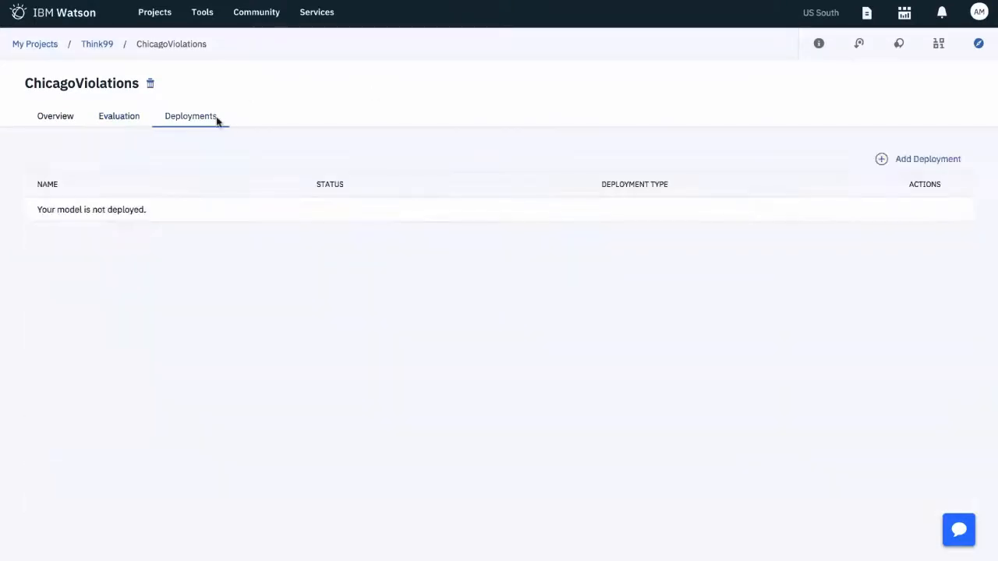
Add a Web Service deployment named DeployedChicagoModel with a description and save it.
click(926, 159)
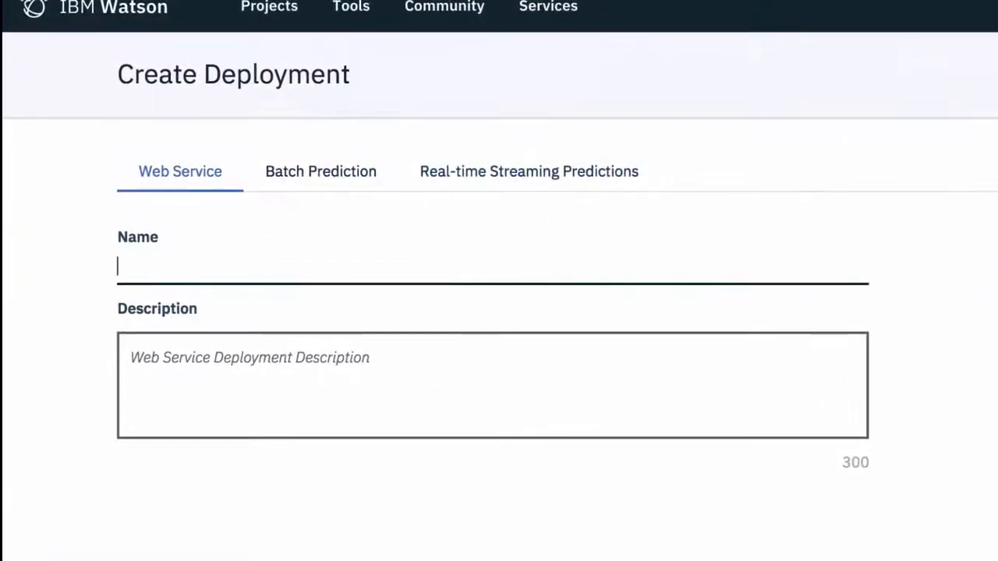
text(Deploying the b)
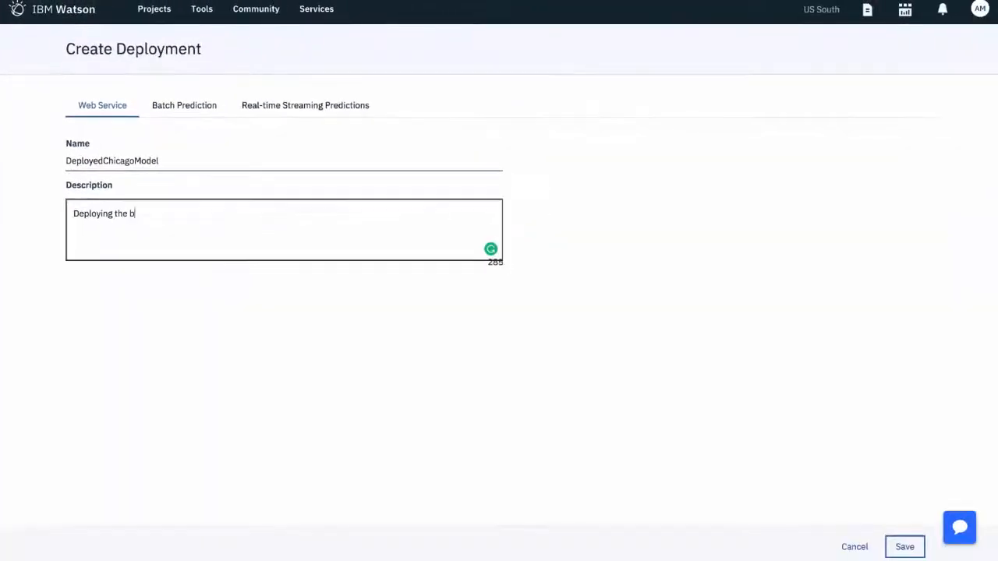
click(904, 546)
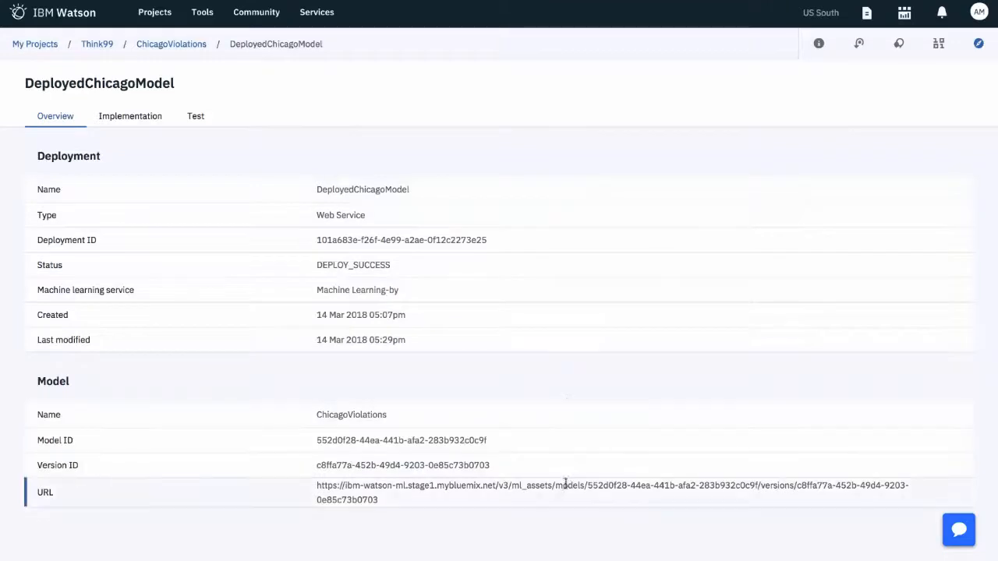
Browse the scoring code snippets in cURL, Java, JavaScript, Python and Scala on the Implementation tab.
click(131, 115)
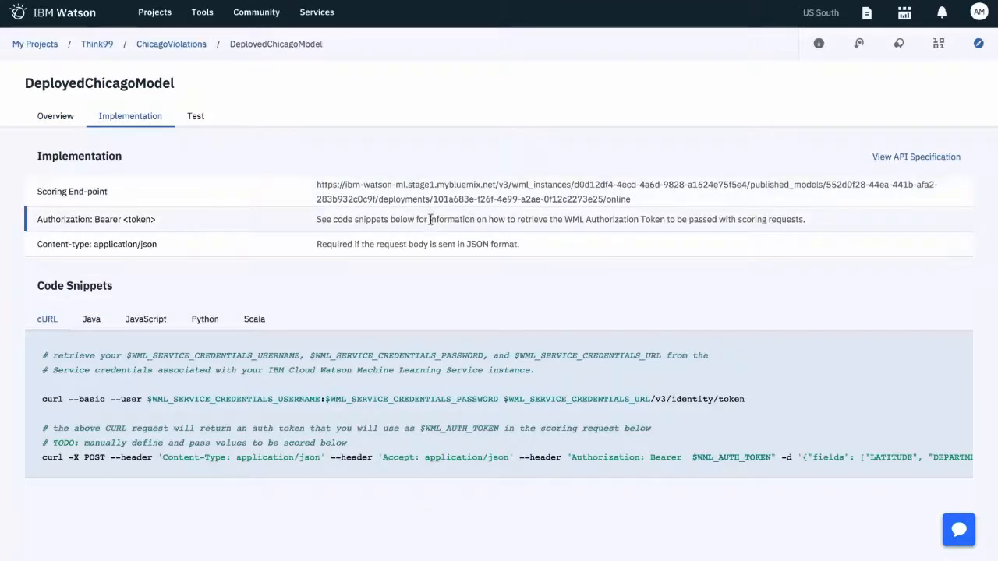
click(90, 318)
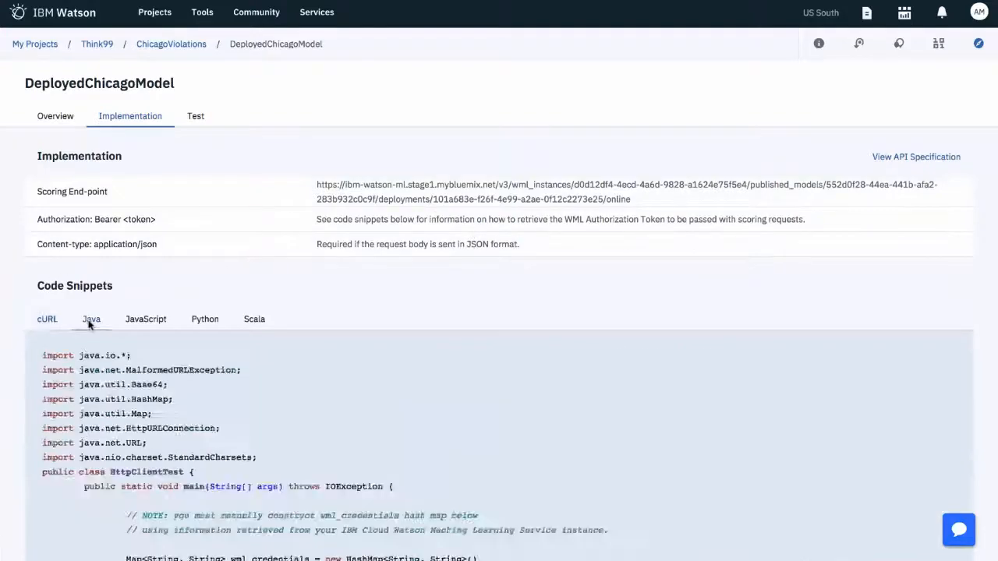
click(145, 319)
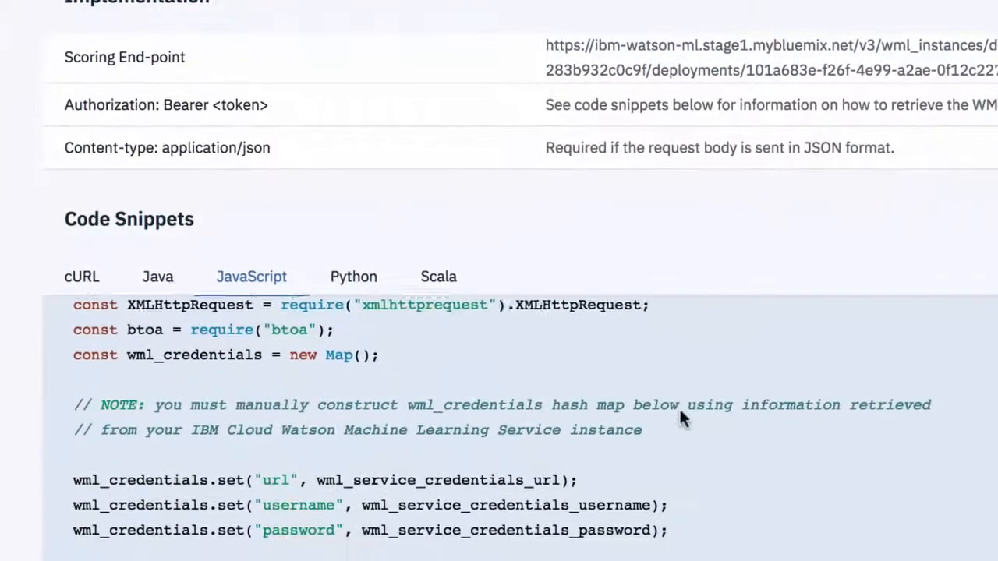
click(352, 277)
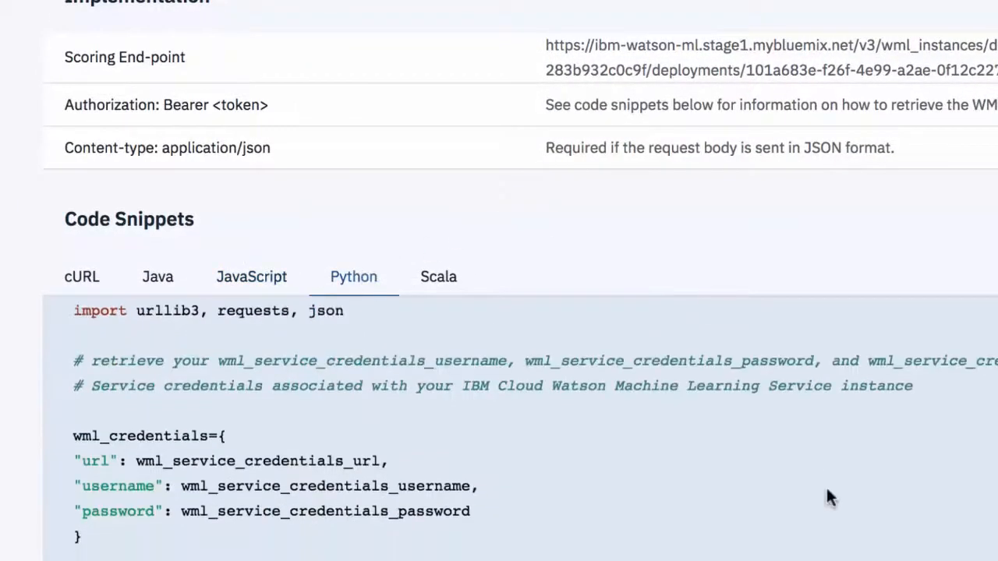
scroll(down, 3)
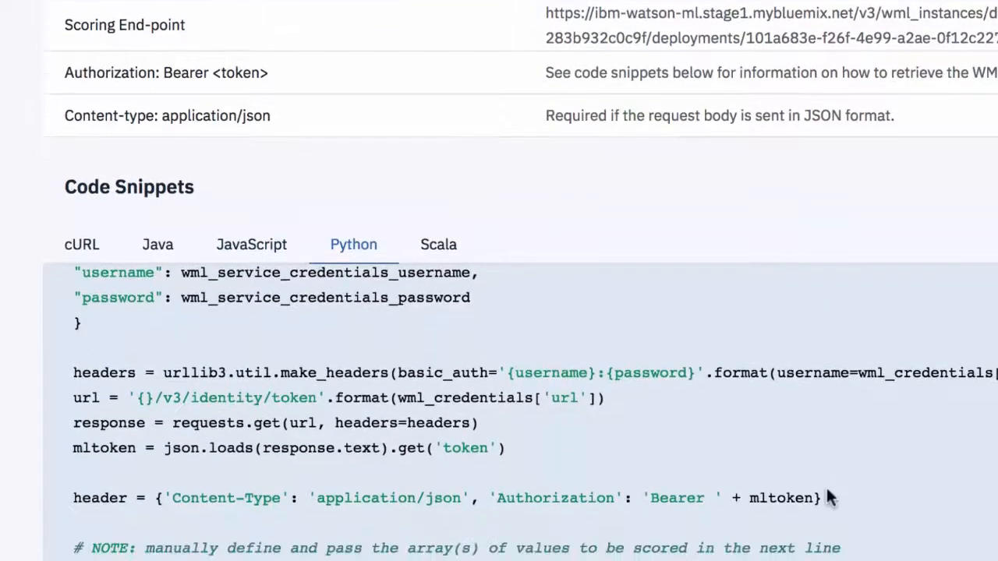
click(438, 243)
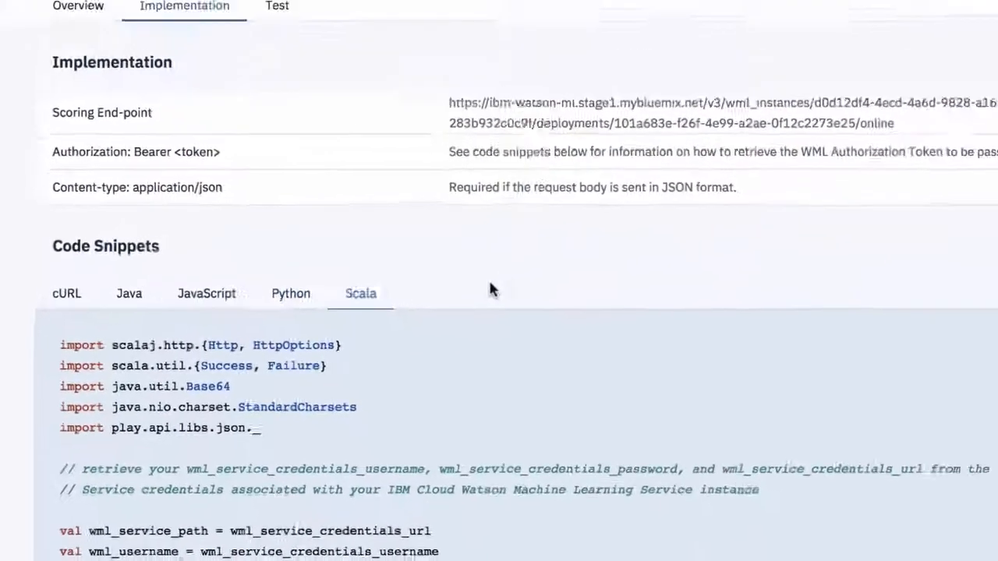
Predict on the sample input, rerun with INSP_MND_YEAR 1 getting FAILED, then return to Overview.
click(278, 6)
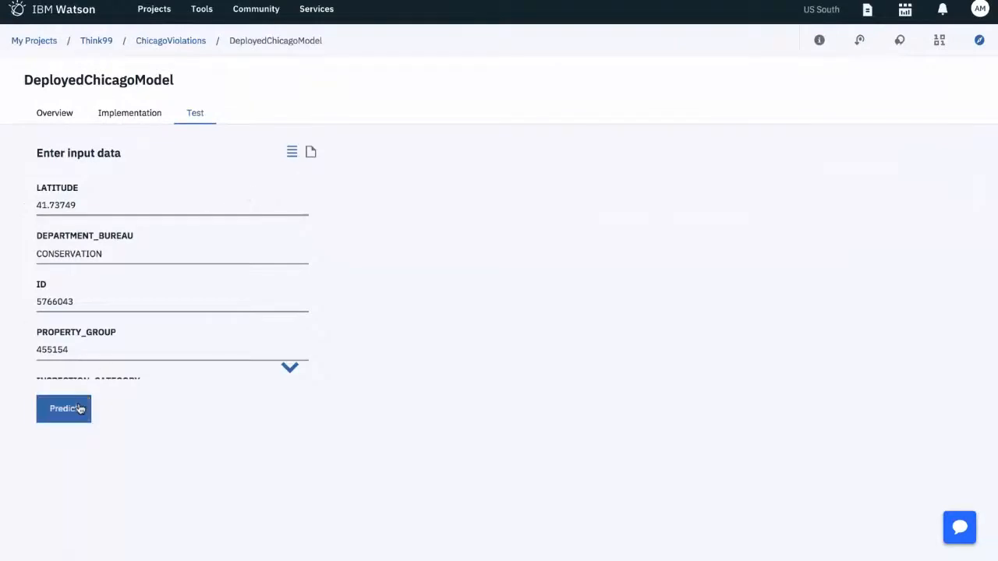
click(62, 409)
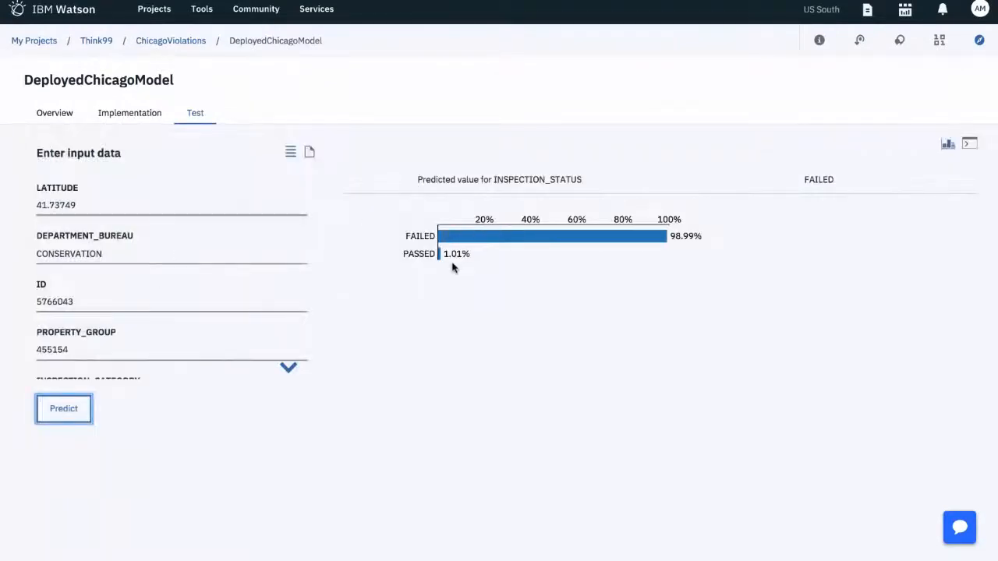
click(970, 143)
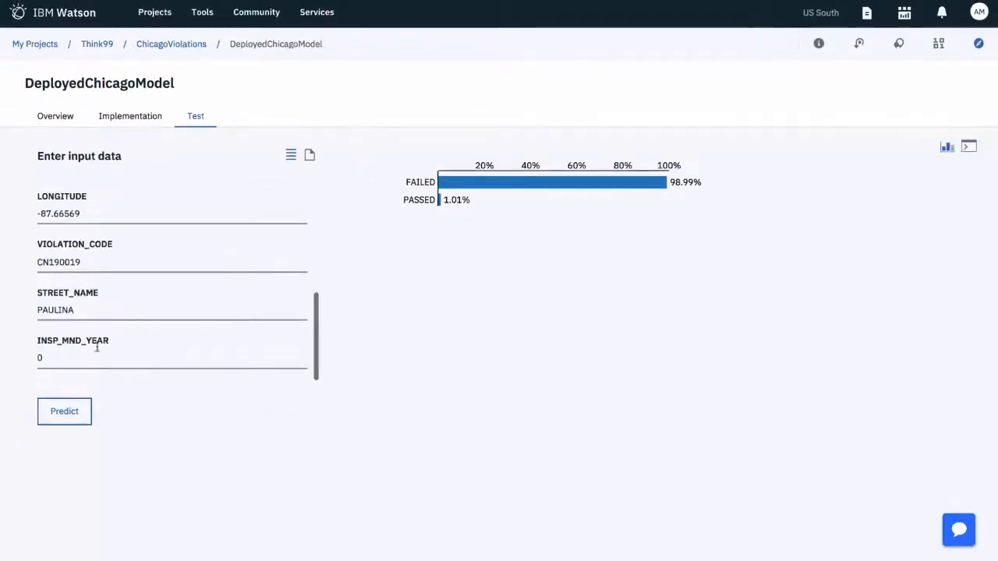
click(64, 412)
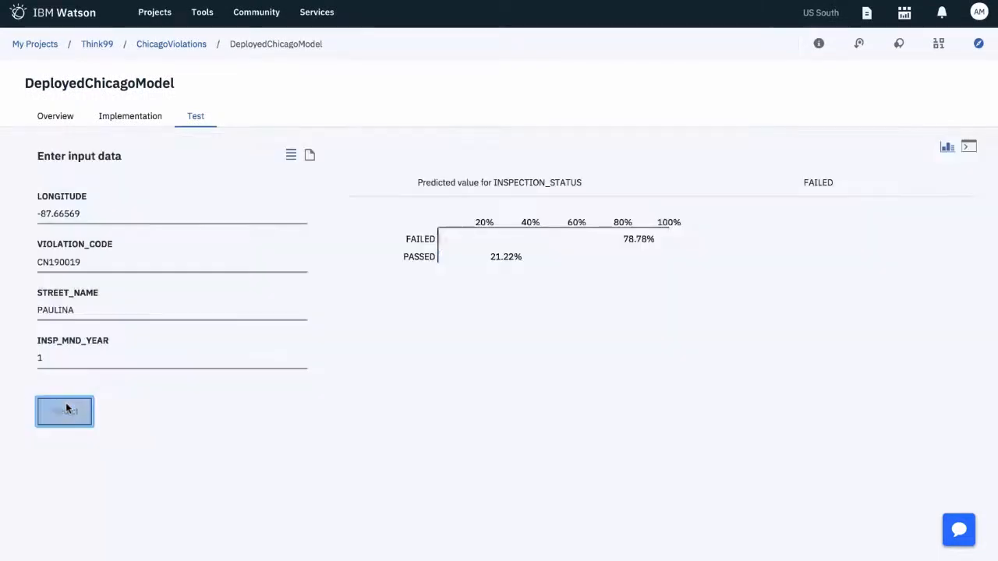
click(54, 115)
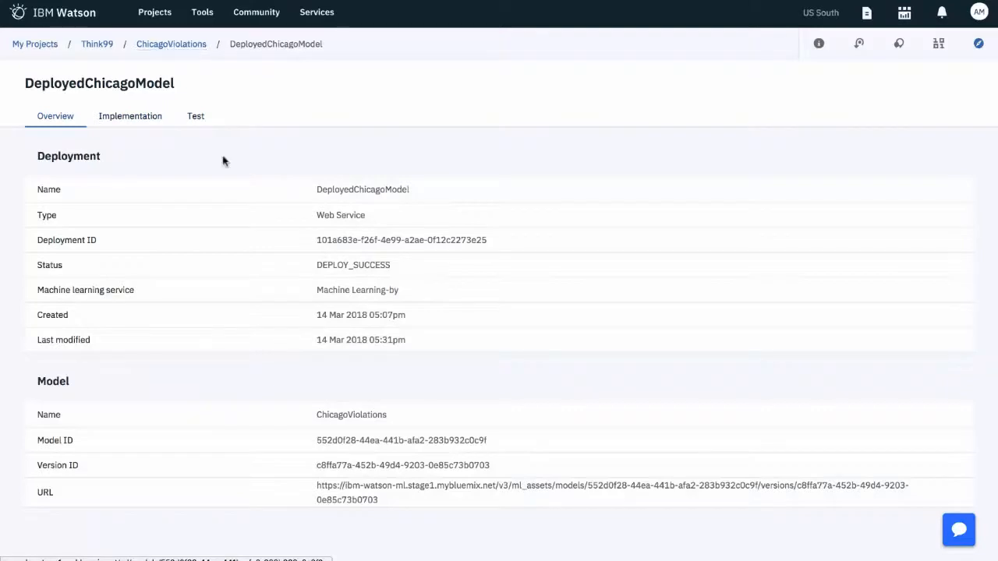
Go back to ChicagoViolations and launch Configure Performance Monitoring from its Evaluation tab.
click(171, 44)
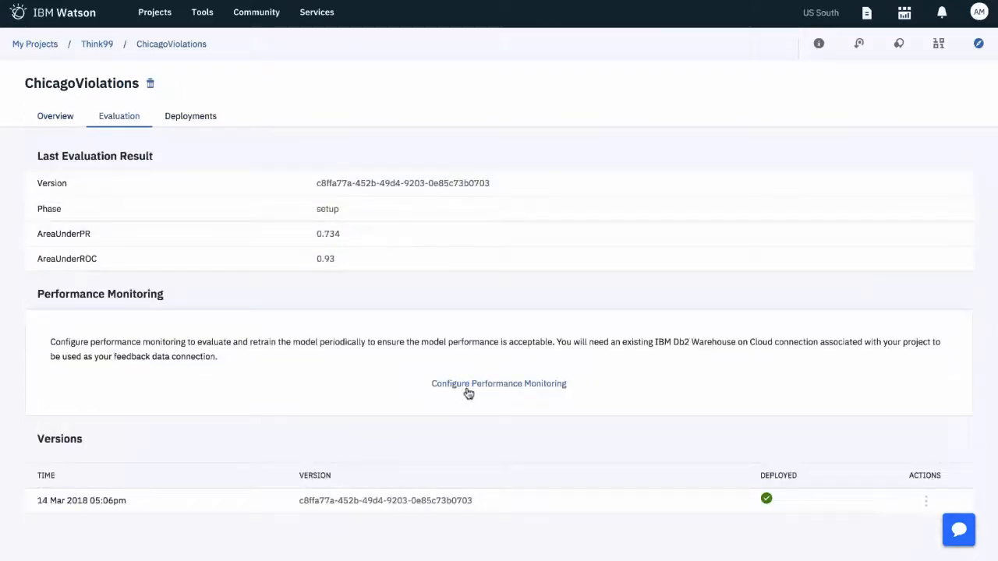
mouse_move(617, 348)
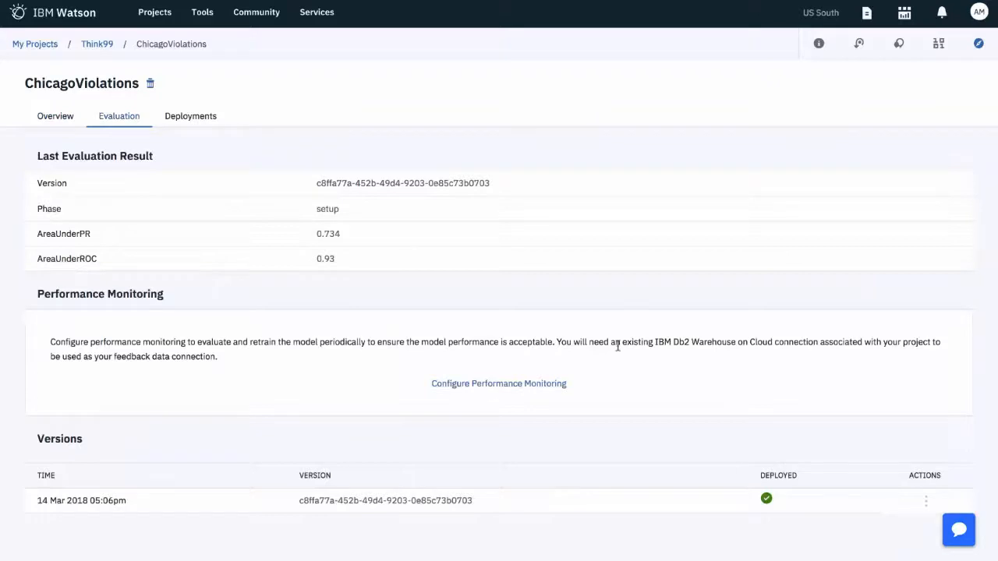
click(498, 383)
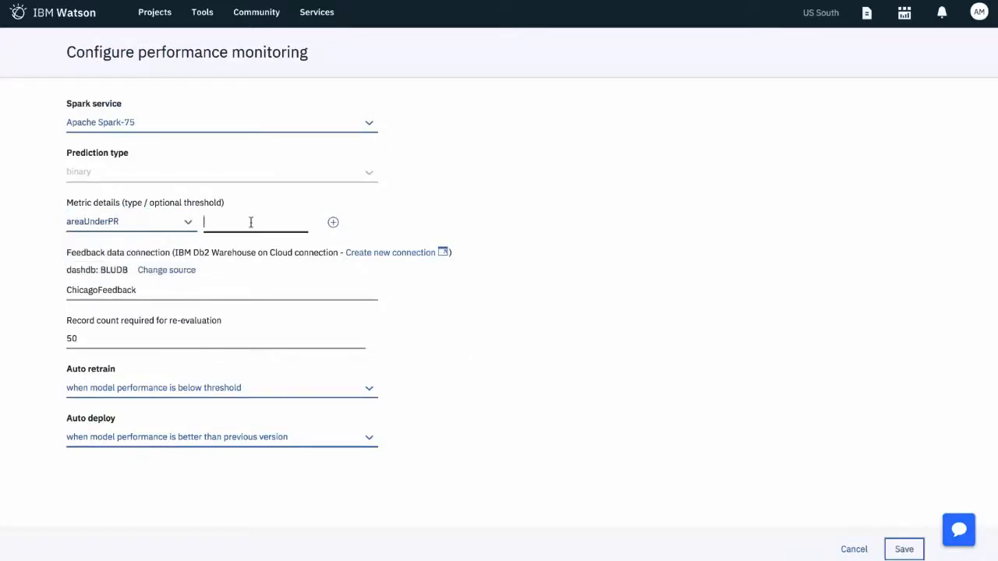
Set areaUnderPR 0.75 and areaUnderROC 0.9 with conditional auto-deploy, and save monitoring.
text(.75)
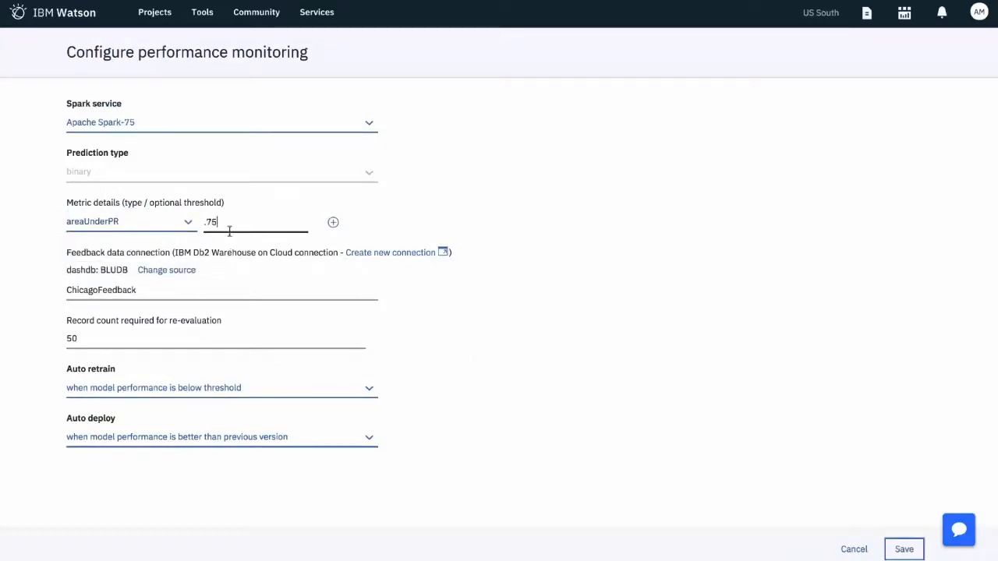
click(332, 221)
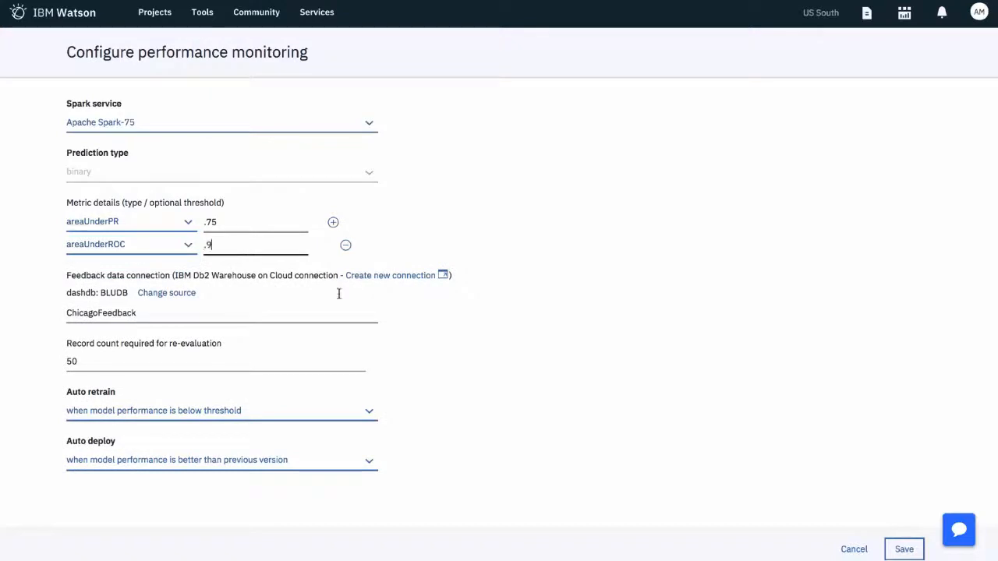
click(904, 549)
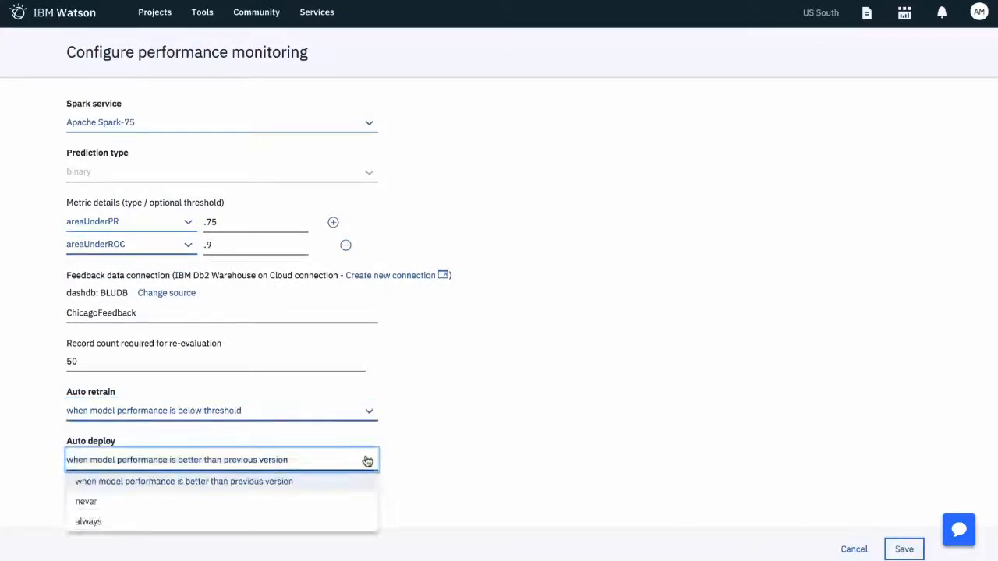
click(904, 549)
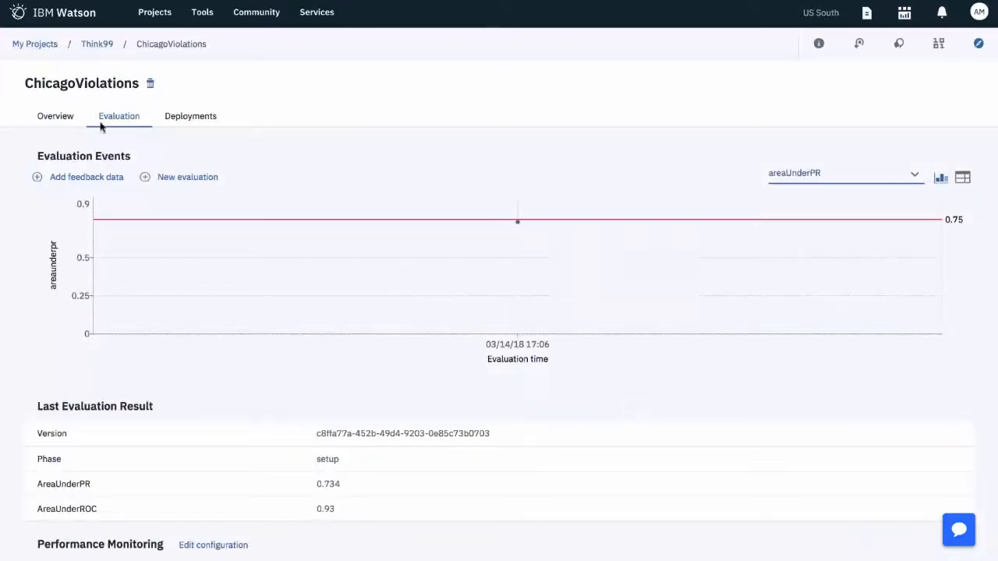
scroll(down, 3)
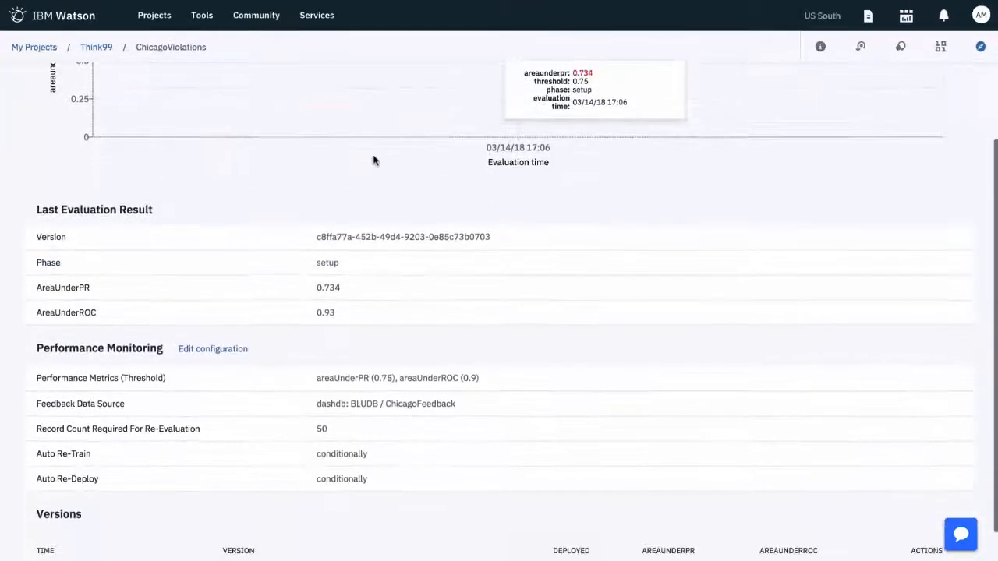